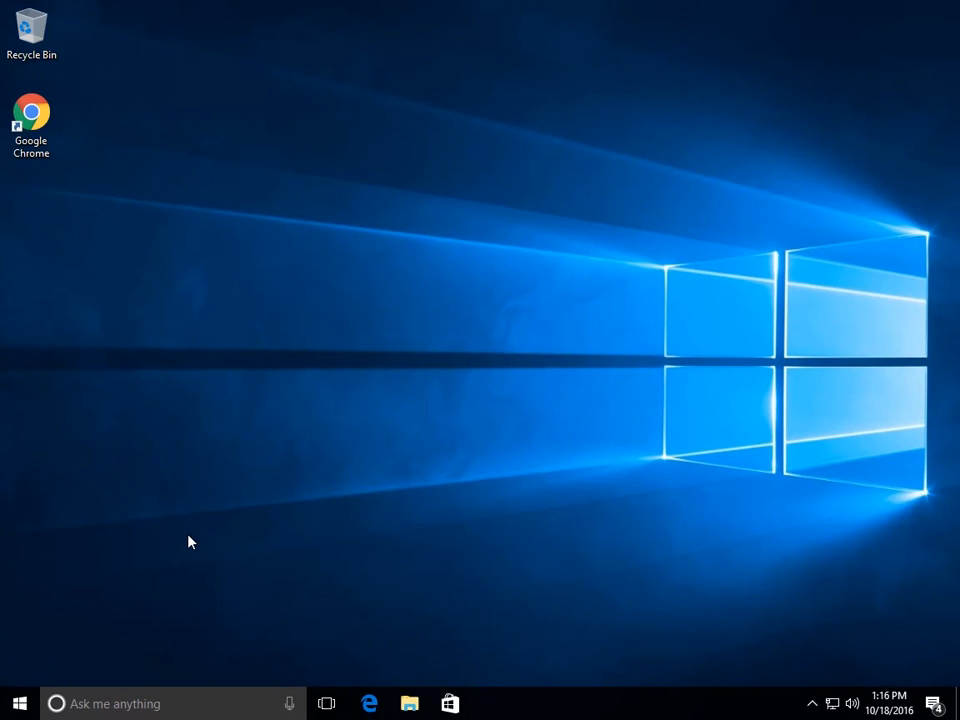
pyautogui.moveTo(193, 232)
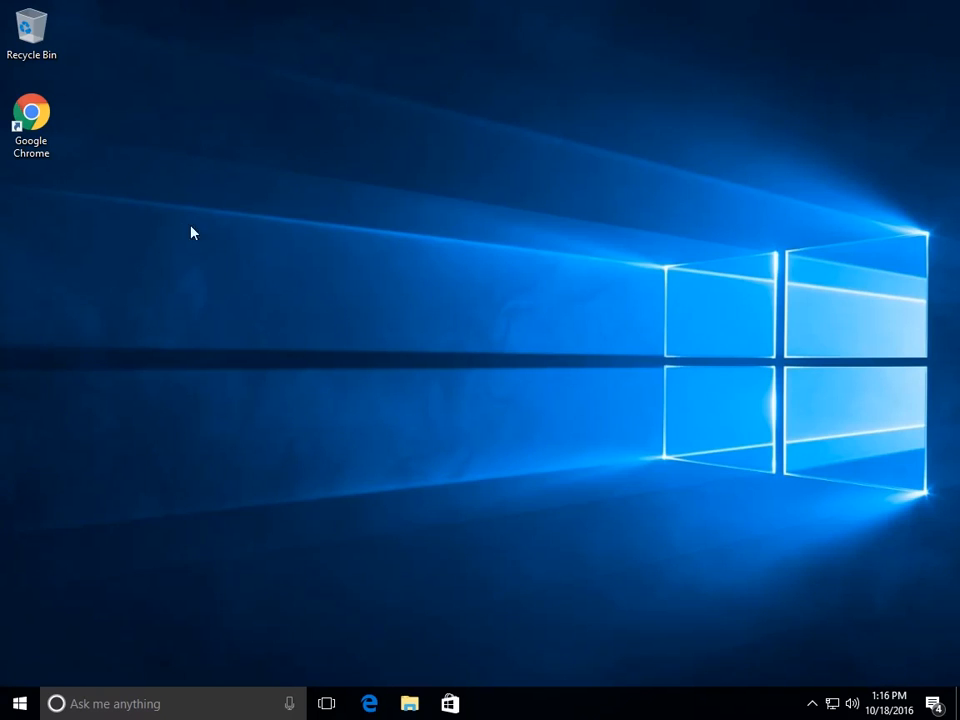
# - Launch Chrome, dismiss the Edge notice, and download the Avast Free Antivirus installer from avast.com
pyautogui.click(31, 113)
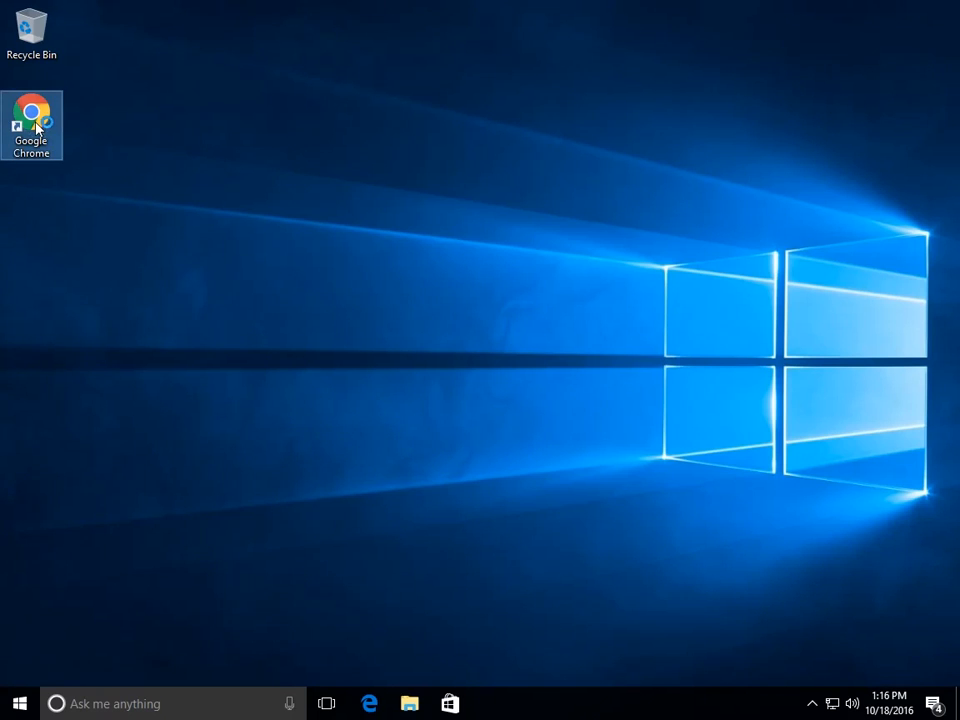
pyautogui.doubleClick(32, 113)
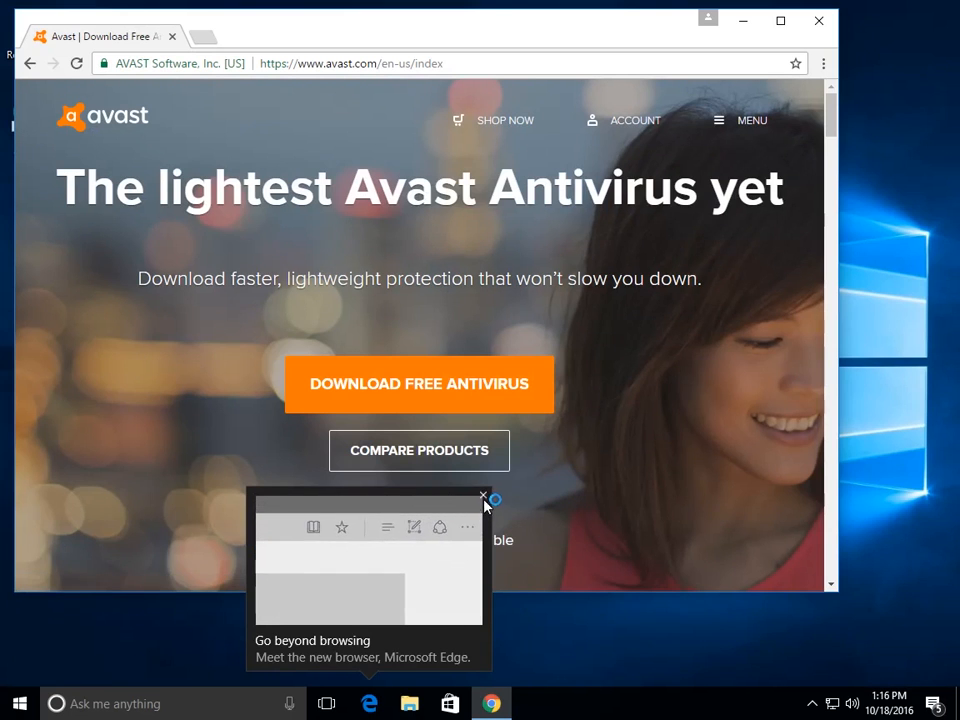
pyautogui.click(419, 384)
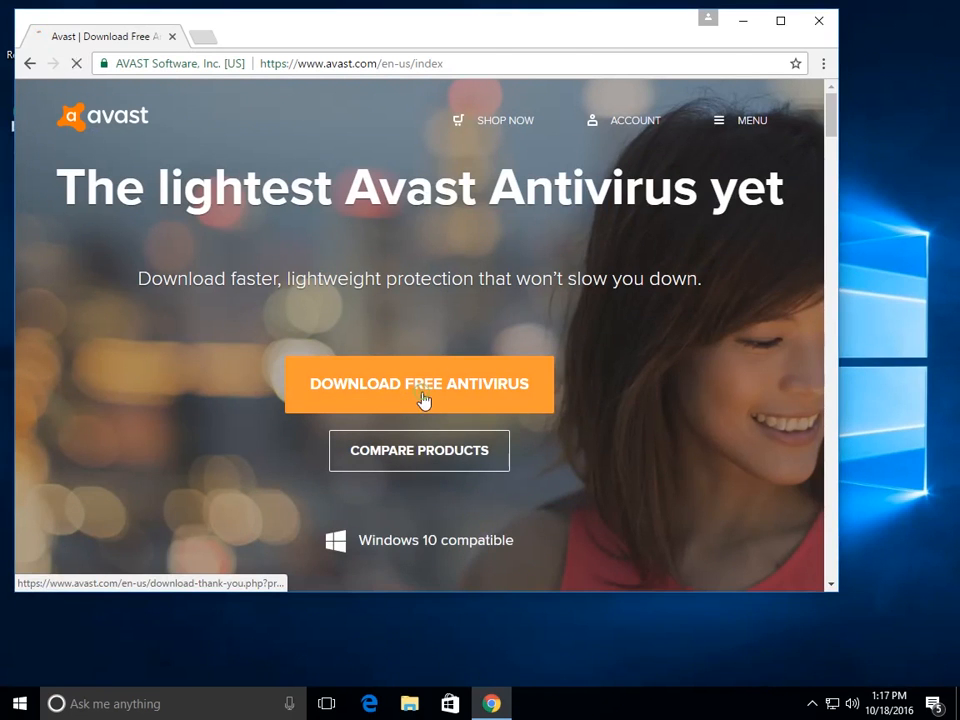
pyautogui.click(419, 384)
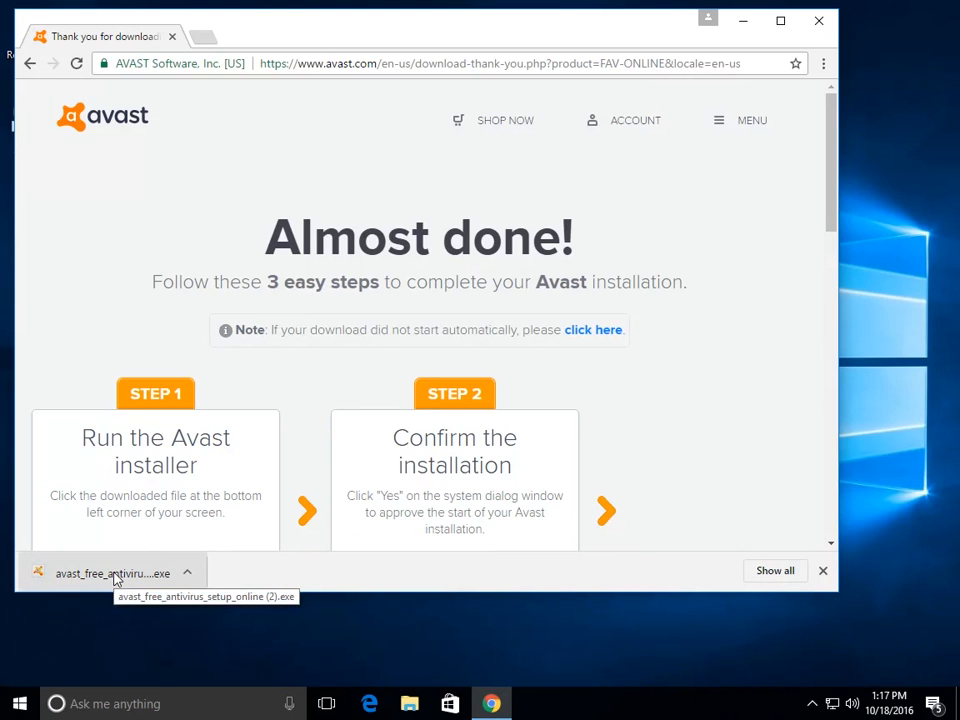
# - Run the downloaded Avast installer and approve it in User Account Control
pyautogui.click(118, 571)
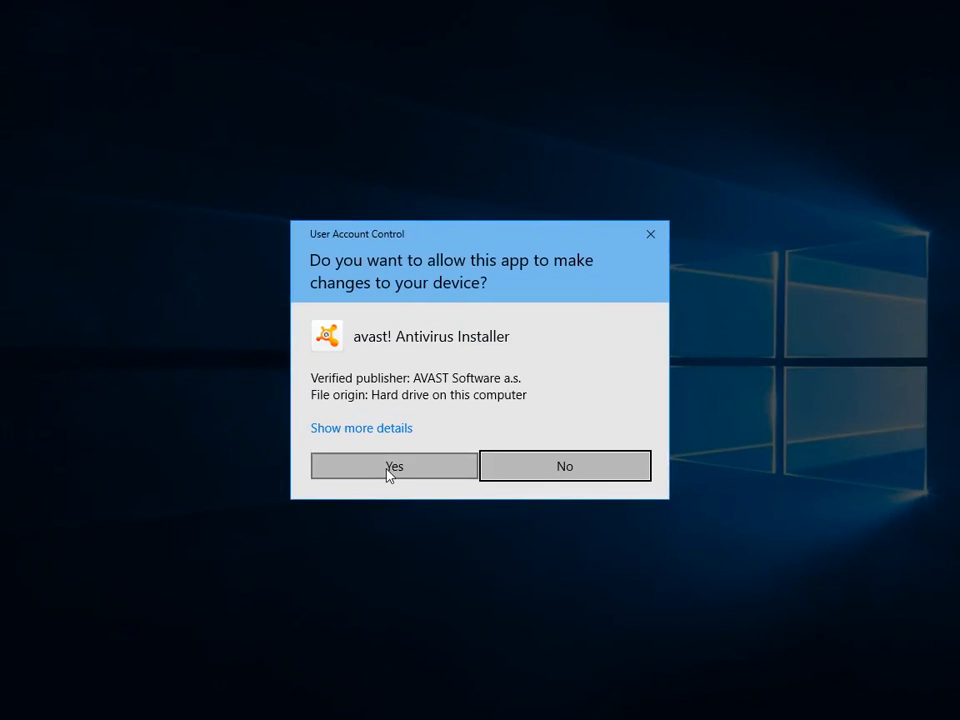
pyautogui.click(394, 466)
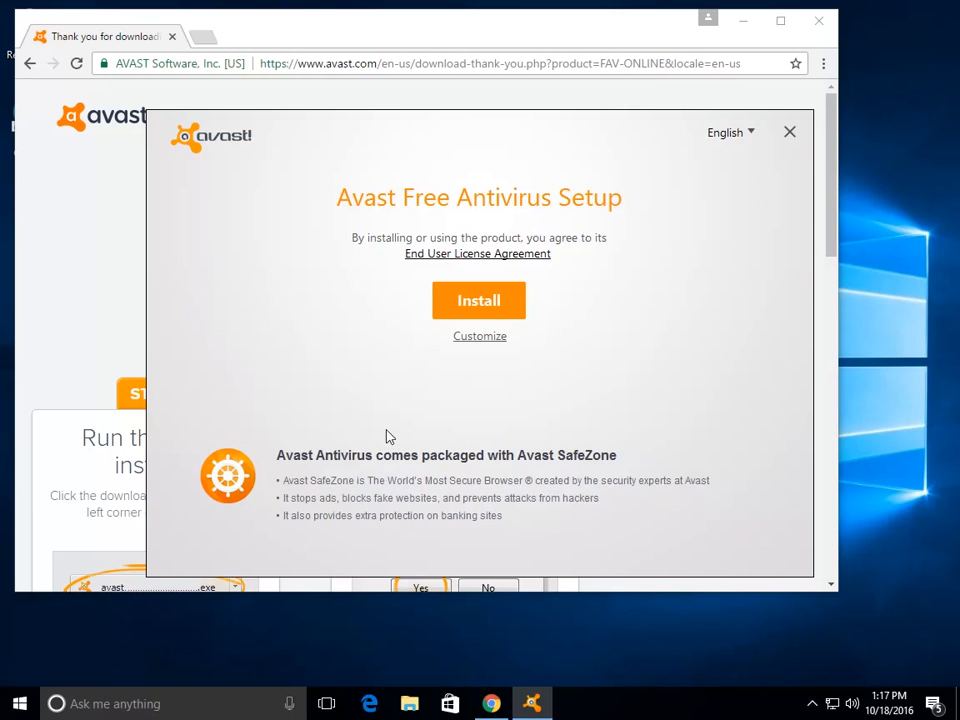
pyautogui.moveTo(465, 404)
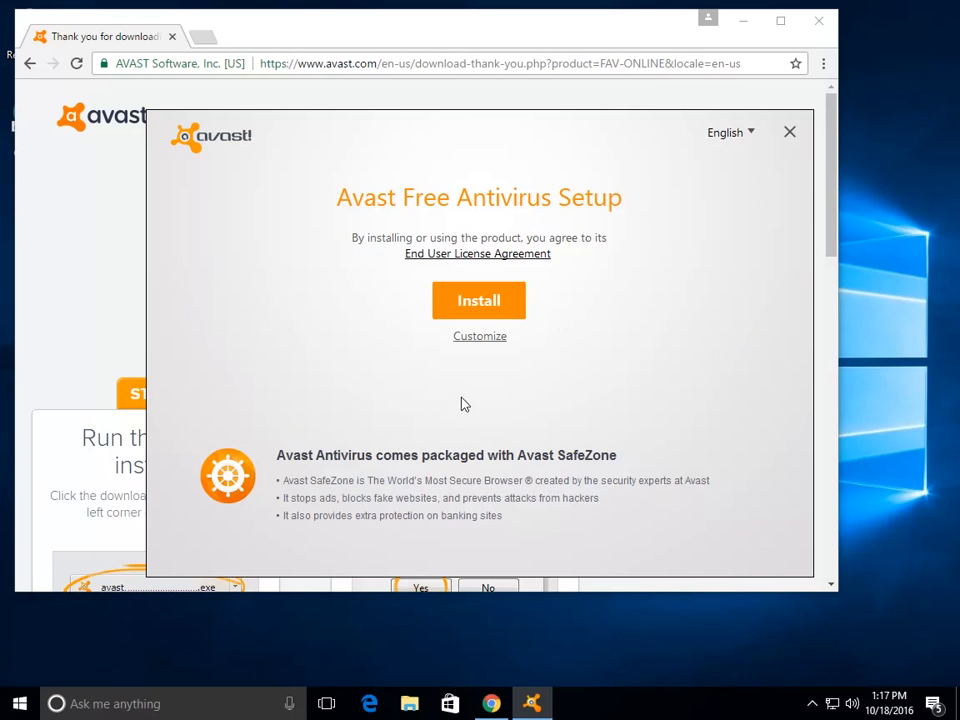
# - Customize the setup to keep only File Shield checked, then start installing
pyautogui.click(479, 336)
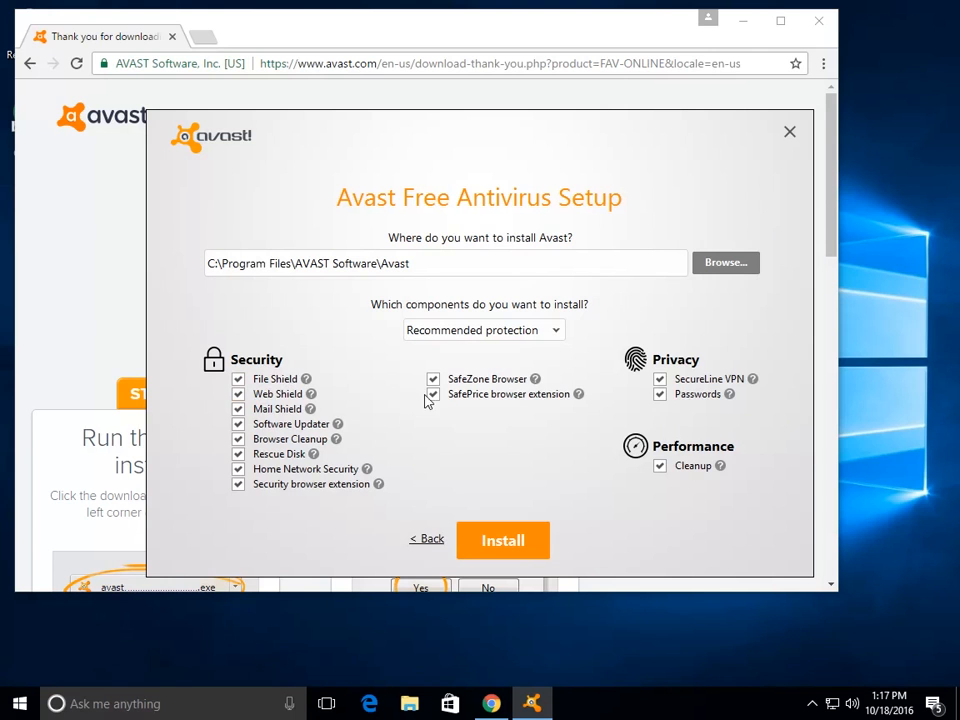
pyautogui.click(433, 394)
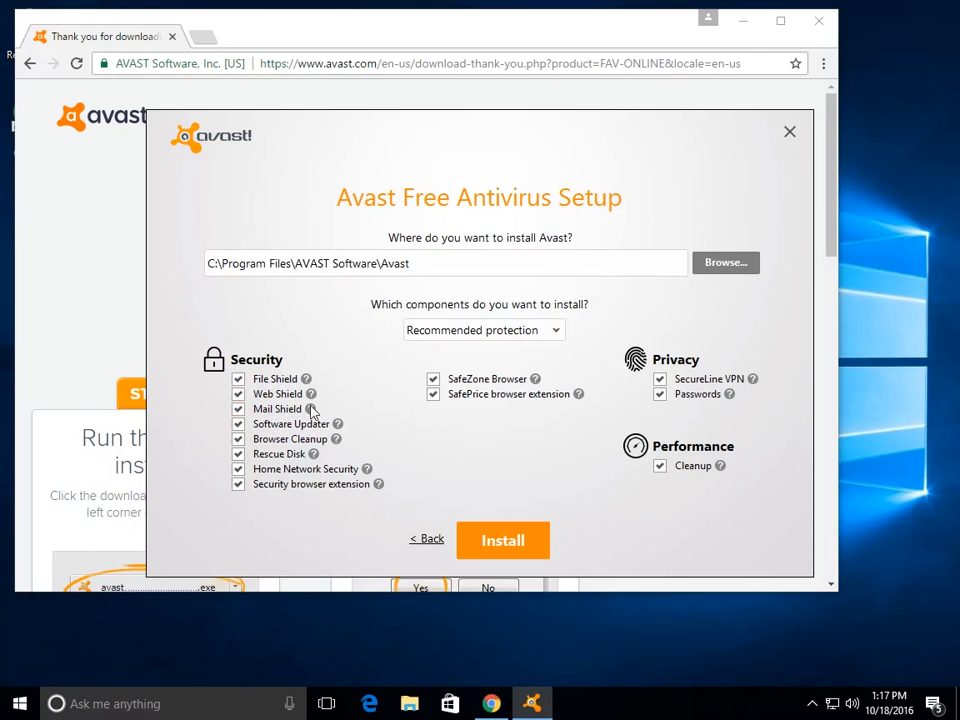
pyautogui.click(238, 409)
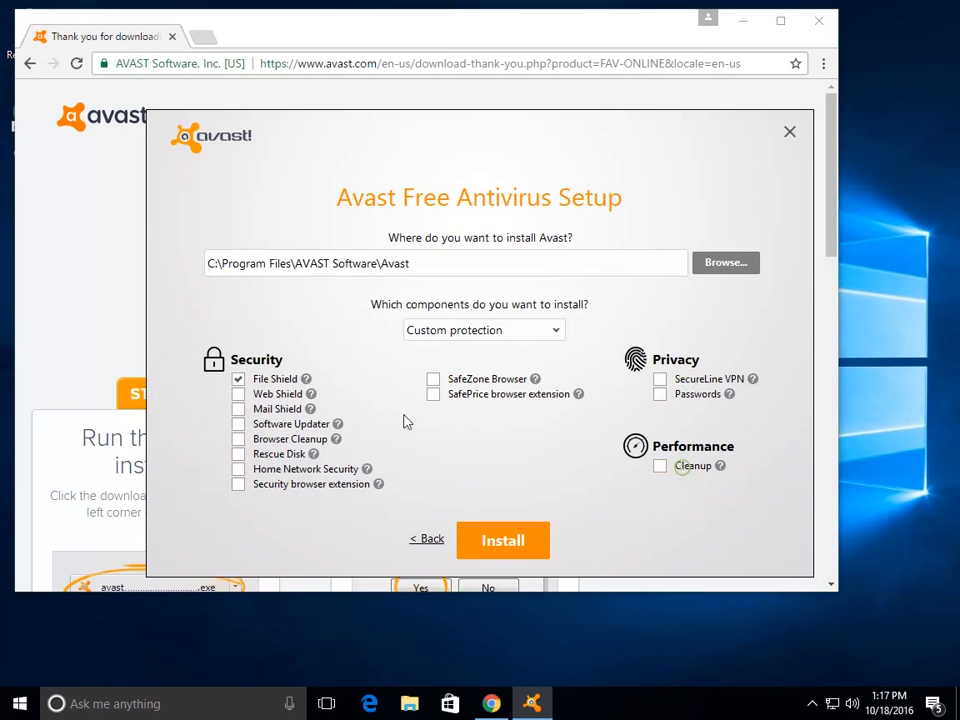
pyautogui.click(502, 540)
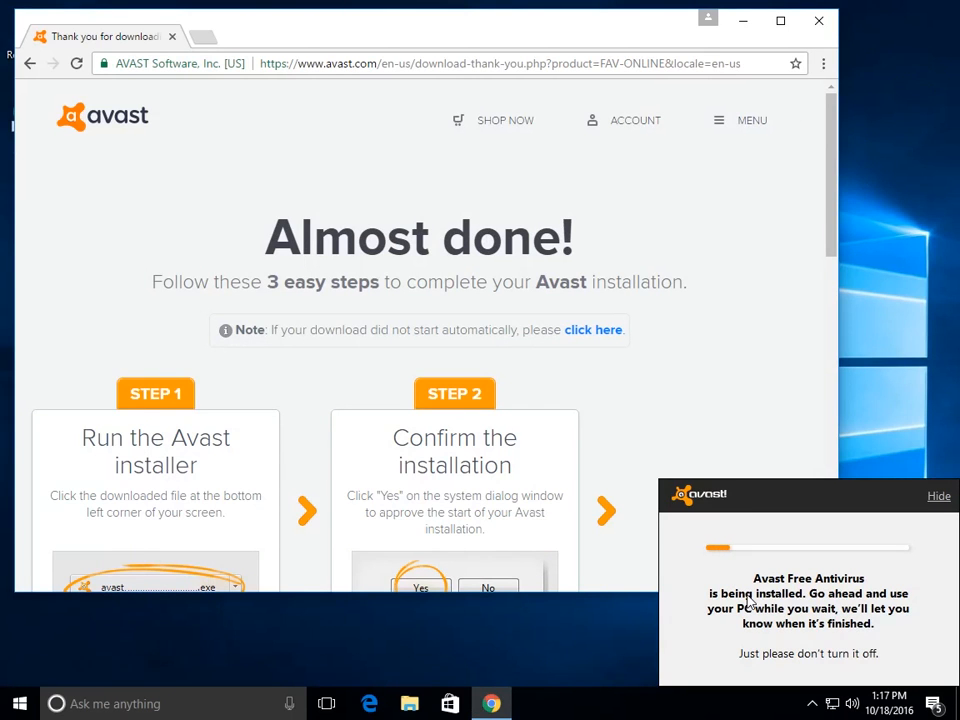
pyautogui.moveTo(760, 583)
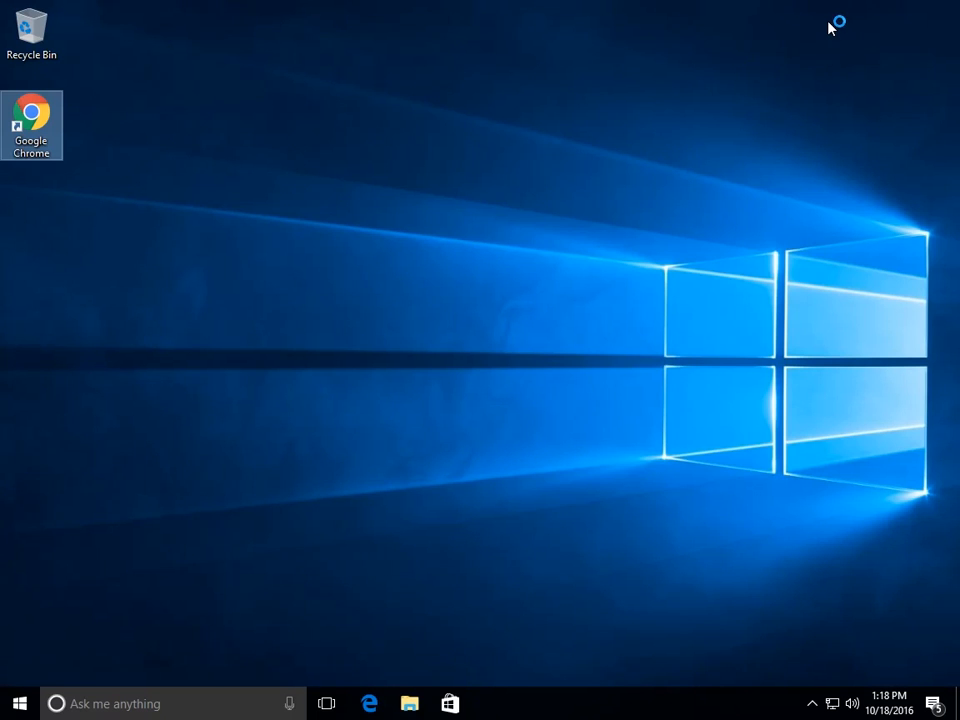
pyautogui.moveTo(840, 695)
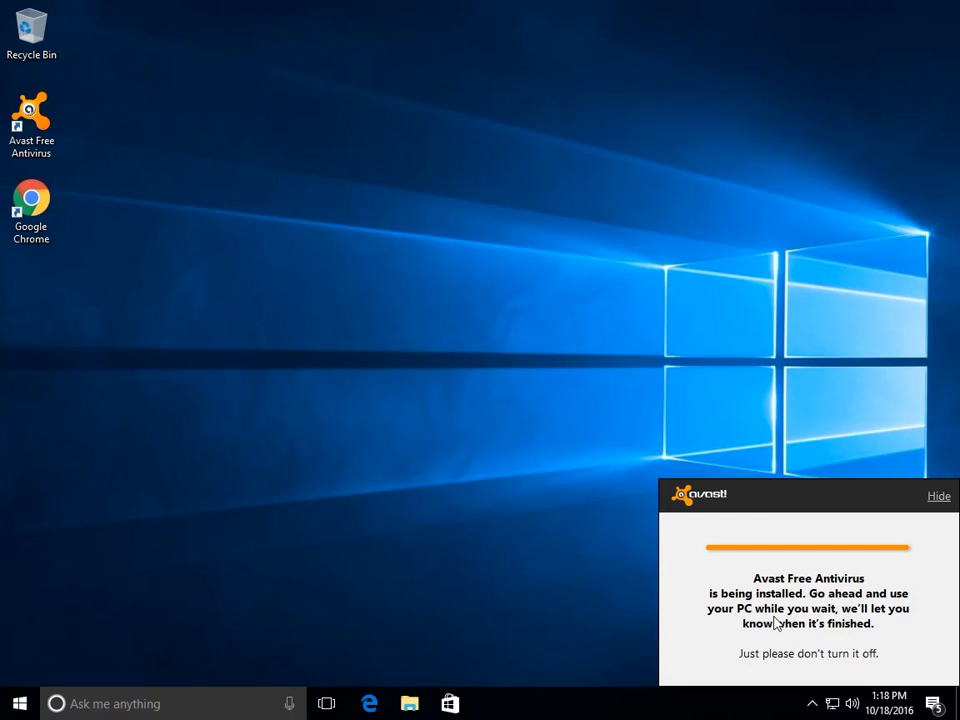
# - Wait for the Avast installation to finish, hiding the progress popup
pyautogui.click(930, 496)
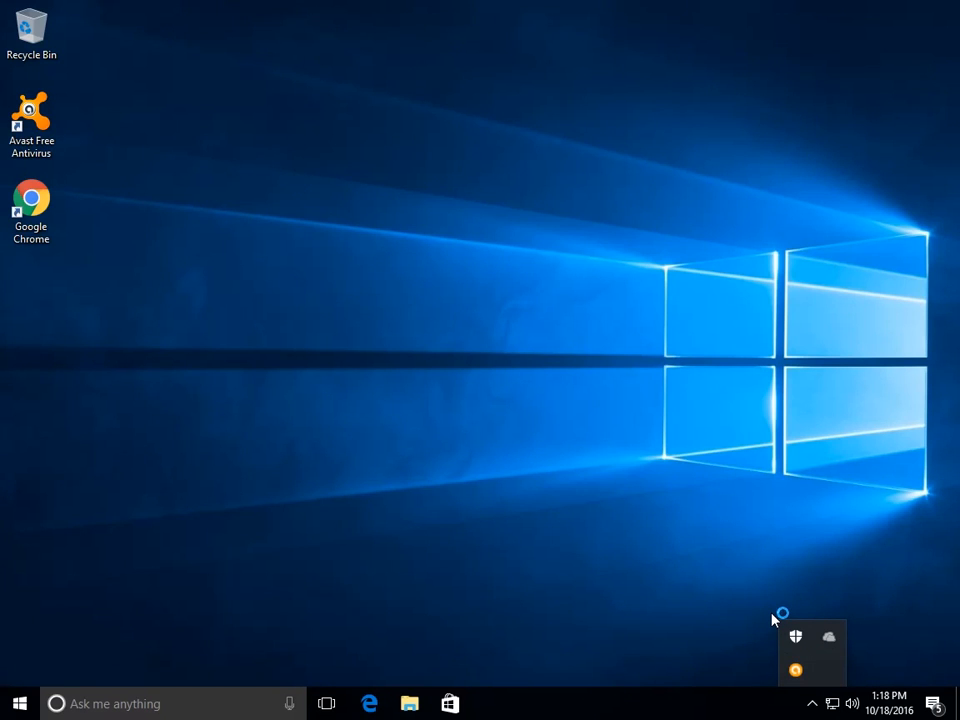
pyautogui.moveTo(732, 553)
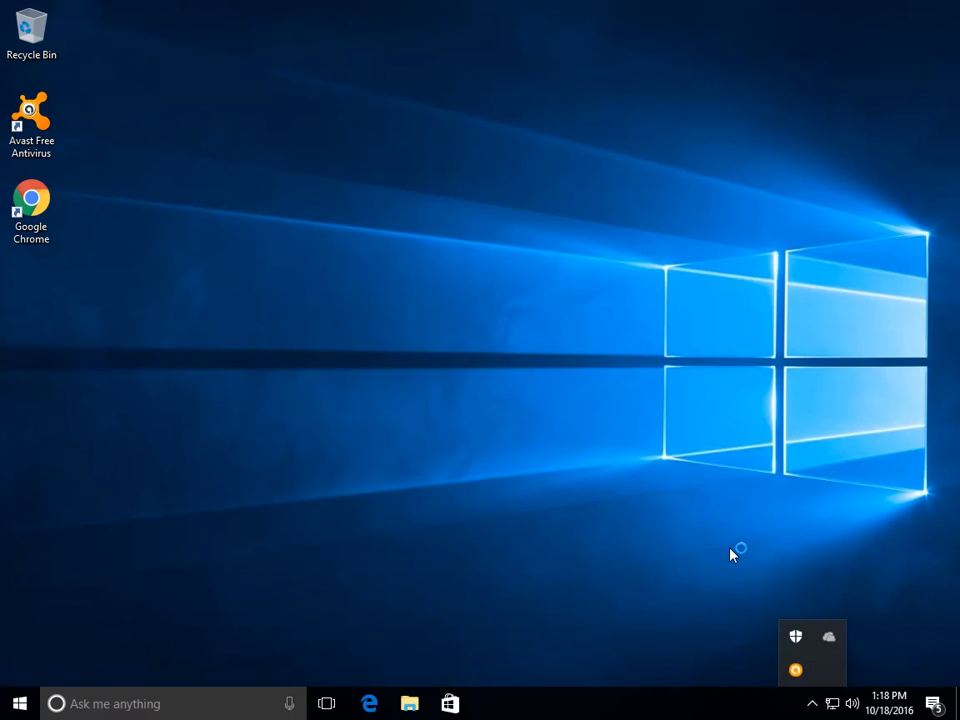
pyautogui.moveTo(419, 351)
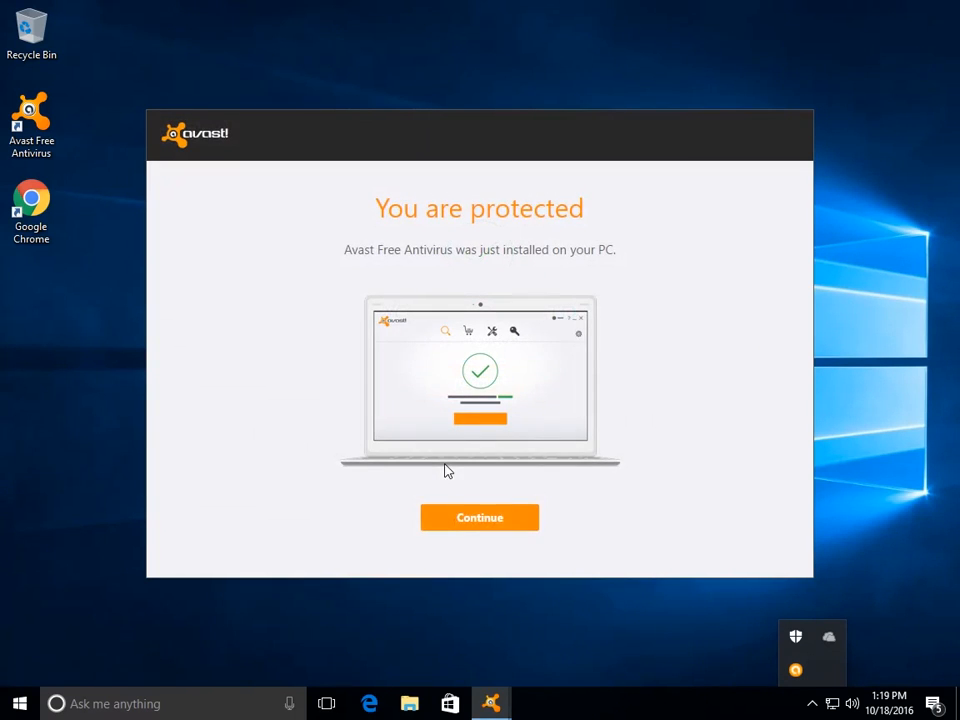
# - Continue past the privacy notice and decline Android phone protection
pyautogui.click(479, 517)
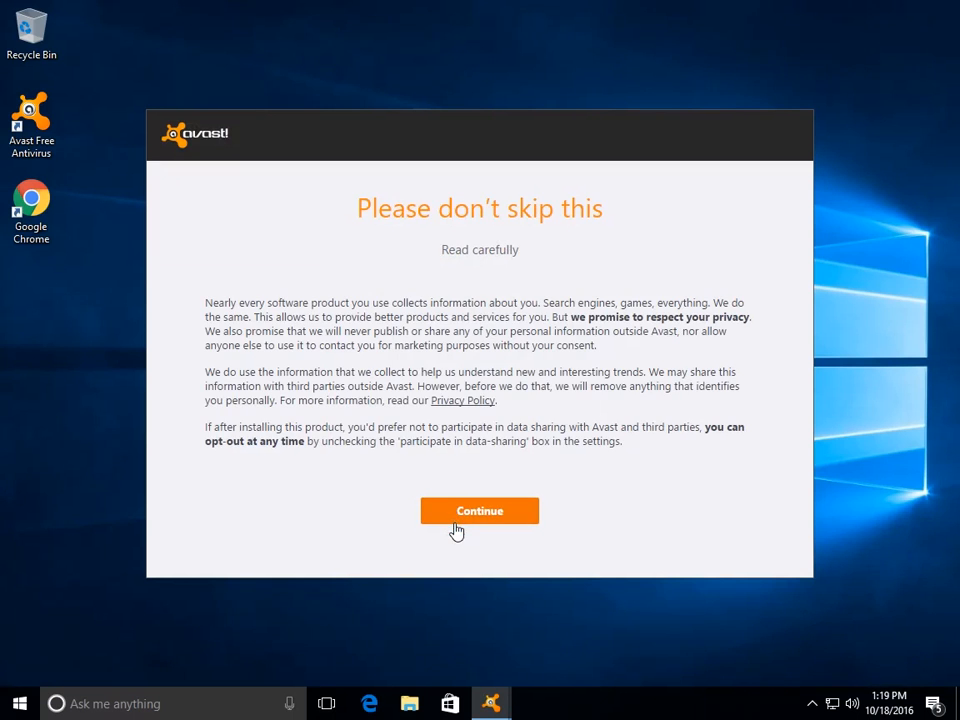
pyautogui.moveTo(370, 370)
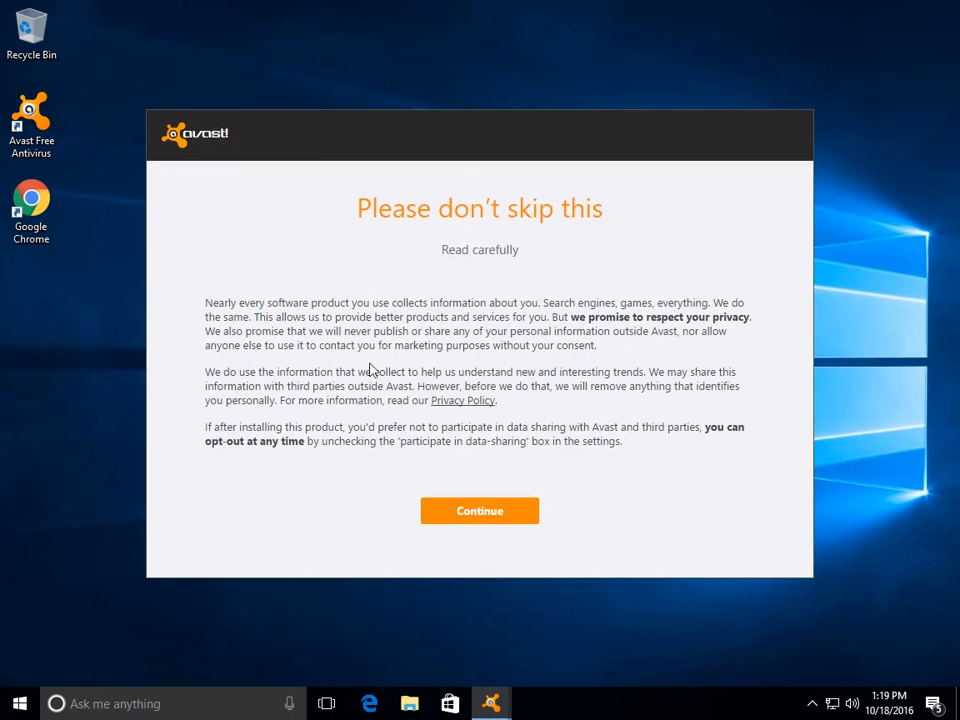
pyautogui.moveTo(458, 475)
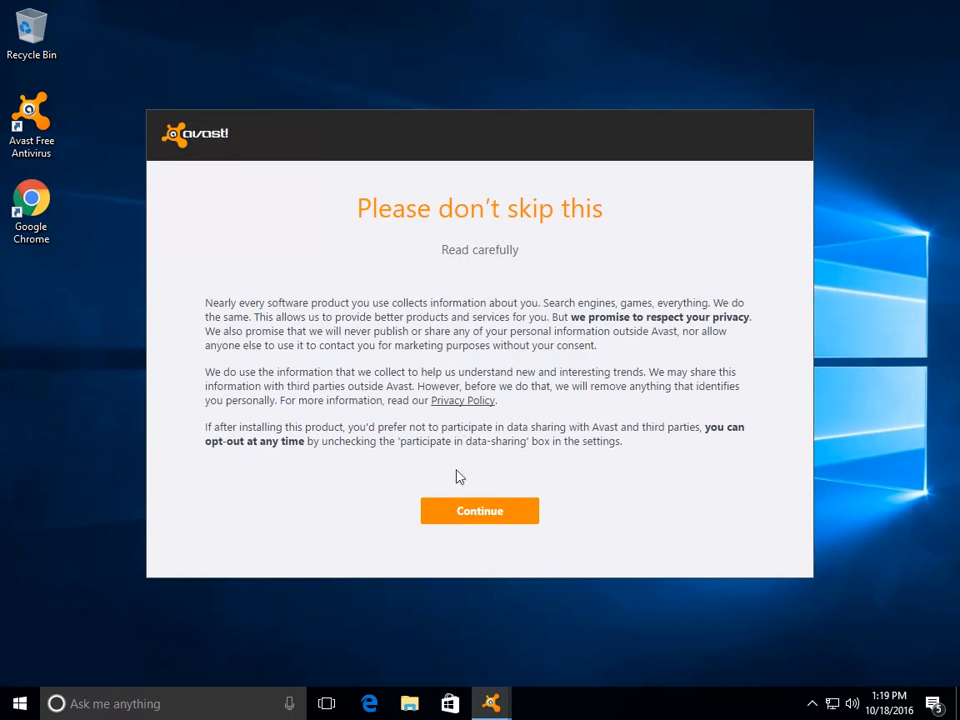
pyautogui.click(479, 510)
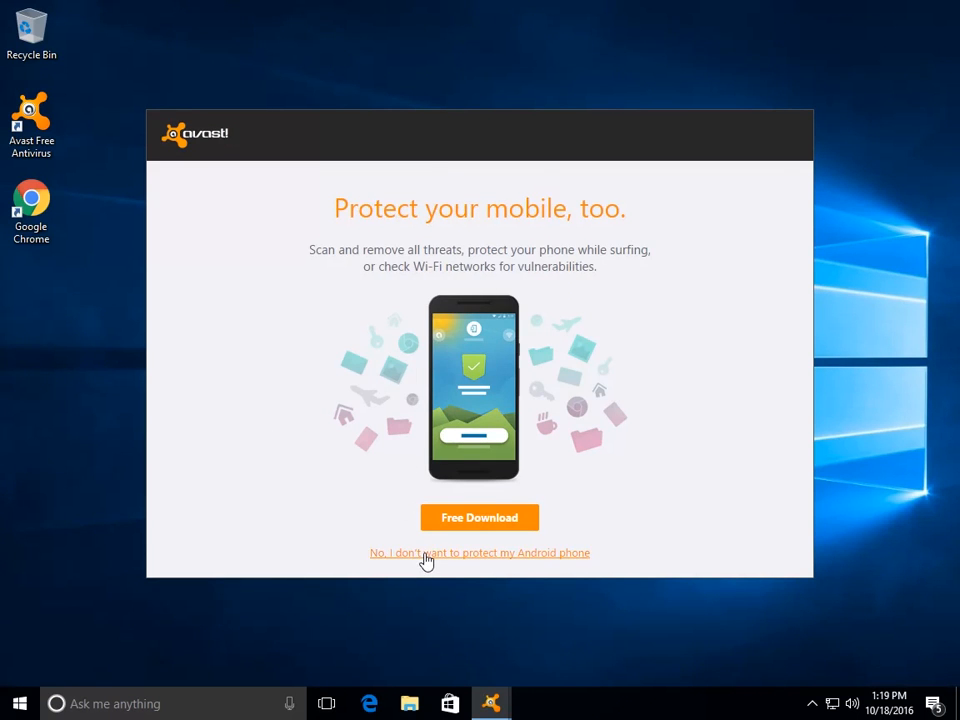
pyautogui.click(479, 553)
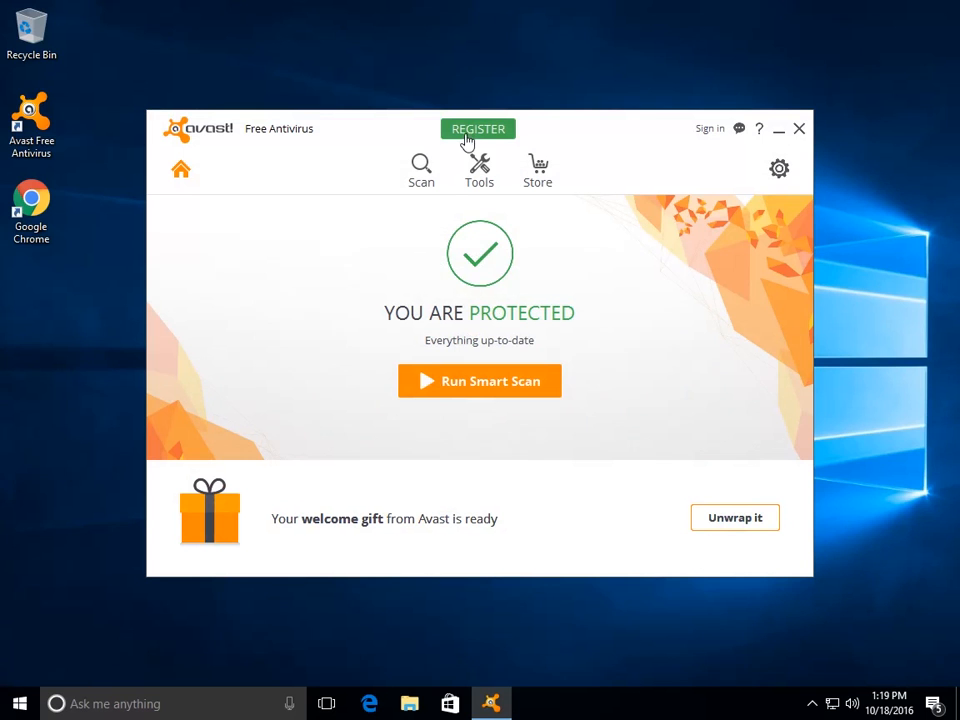
# - Click REGISTER and select the free Standard protection plan
pyautogui.click(478, 128)
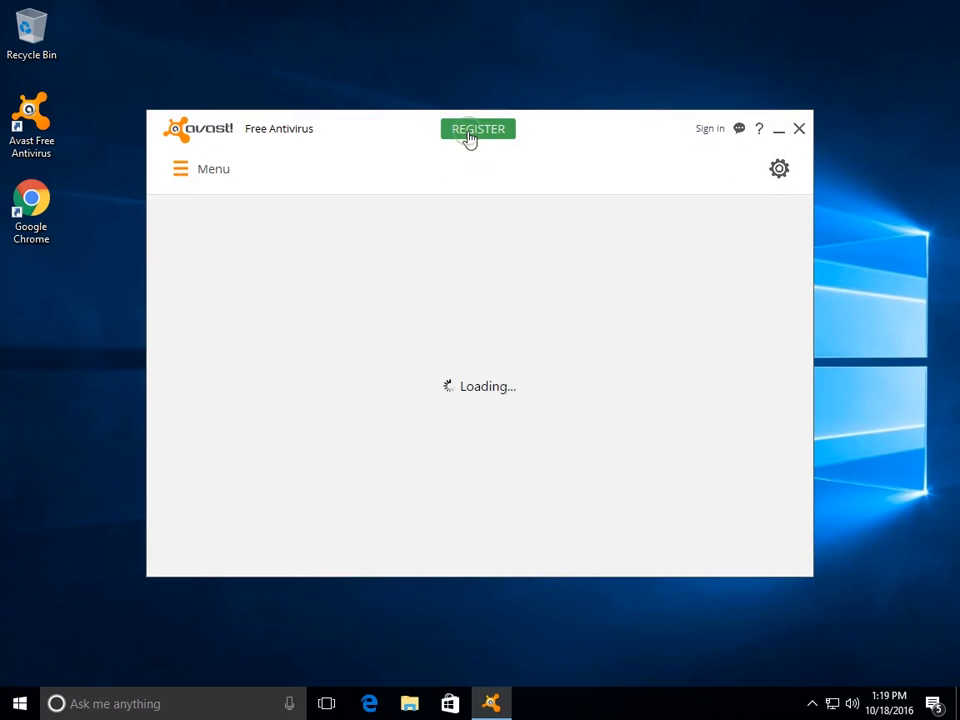
pyautogui.click(477, 128)
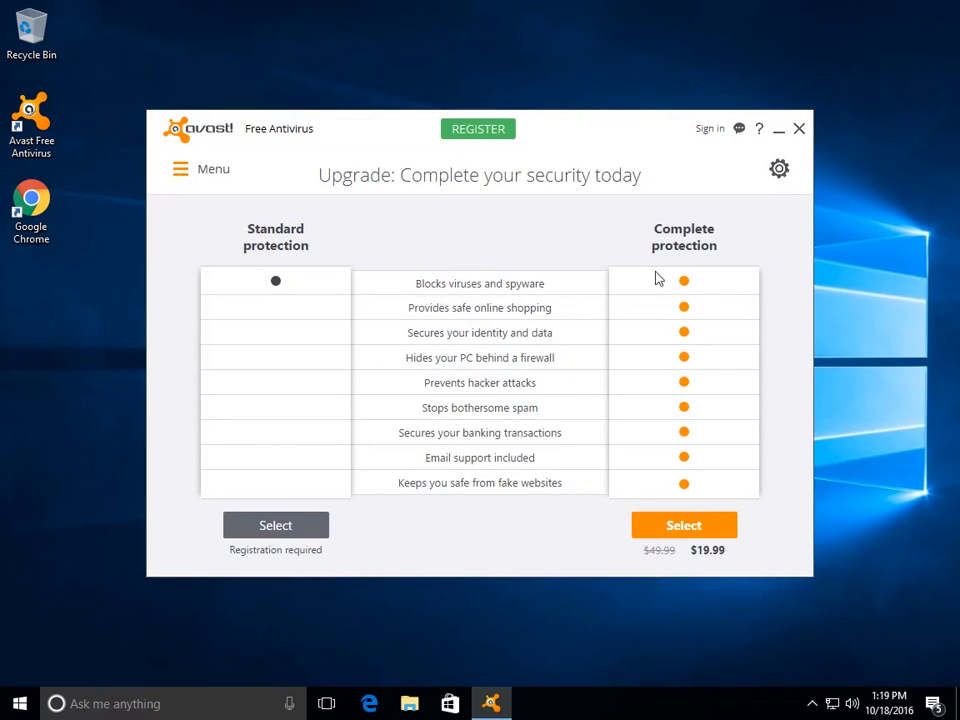
pyautogui.moveTo(527, 357)
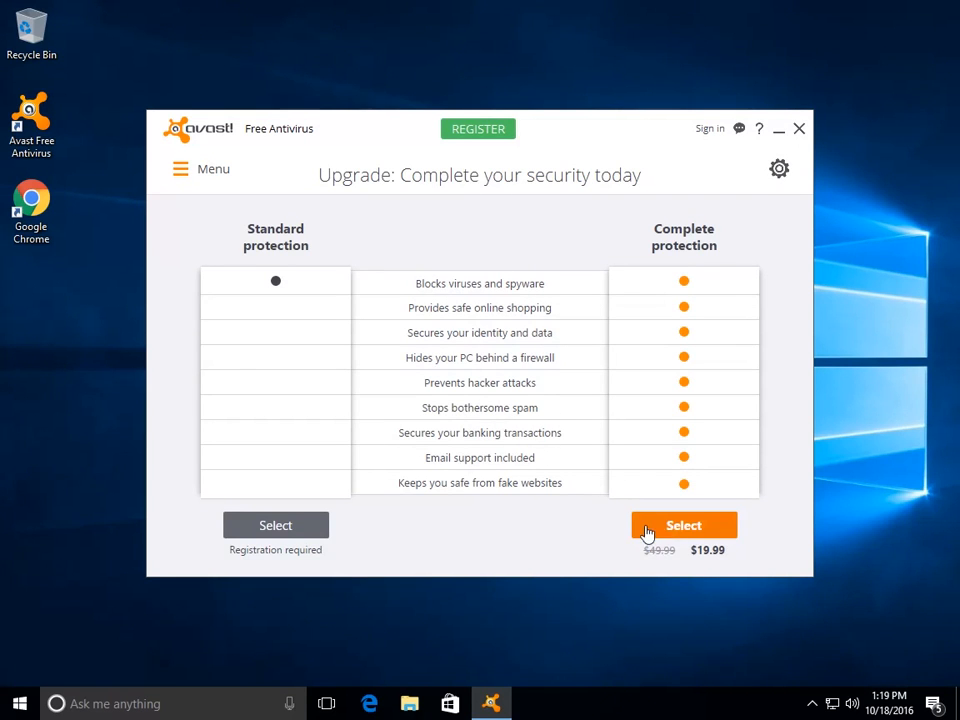
pyautogui.moveTo(275, 525)
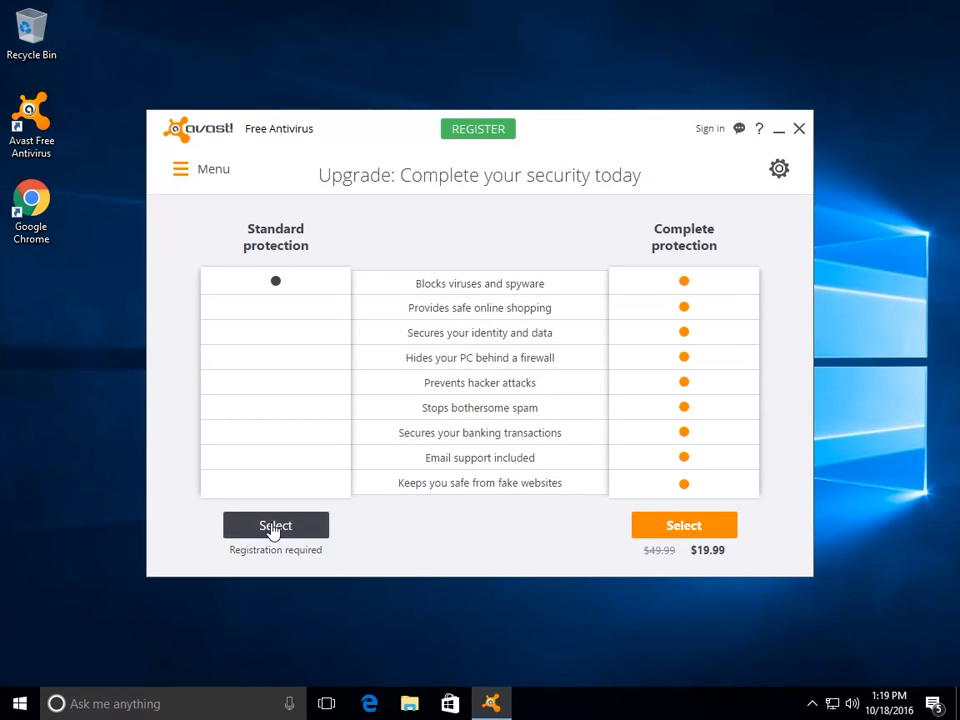
pyautogui.click(275, 525)
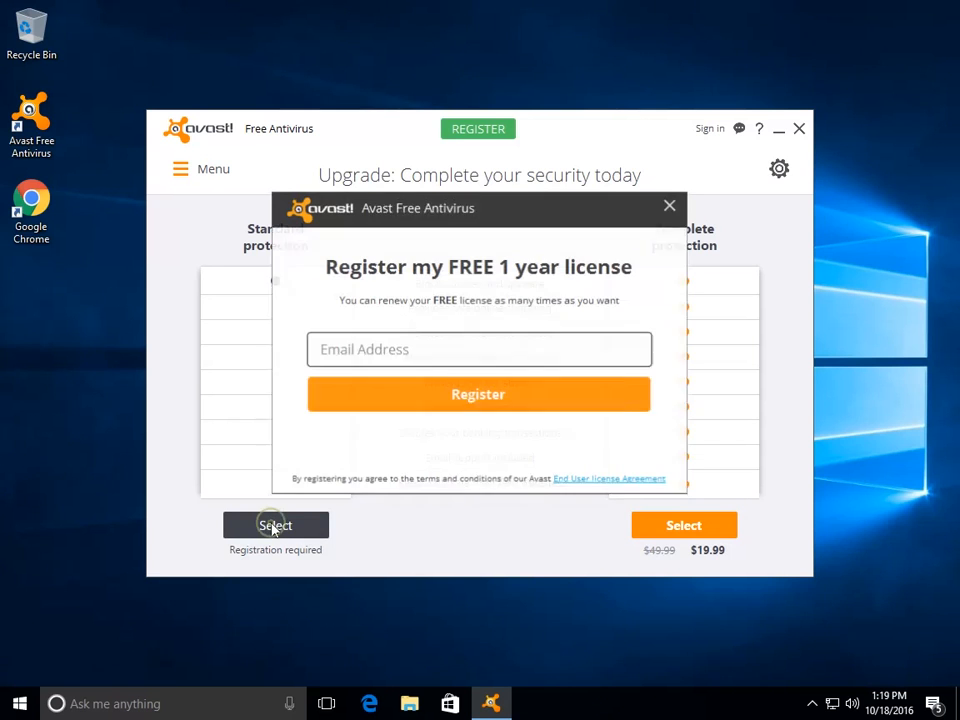
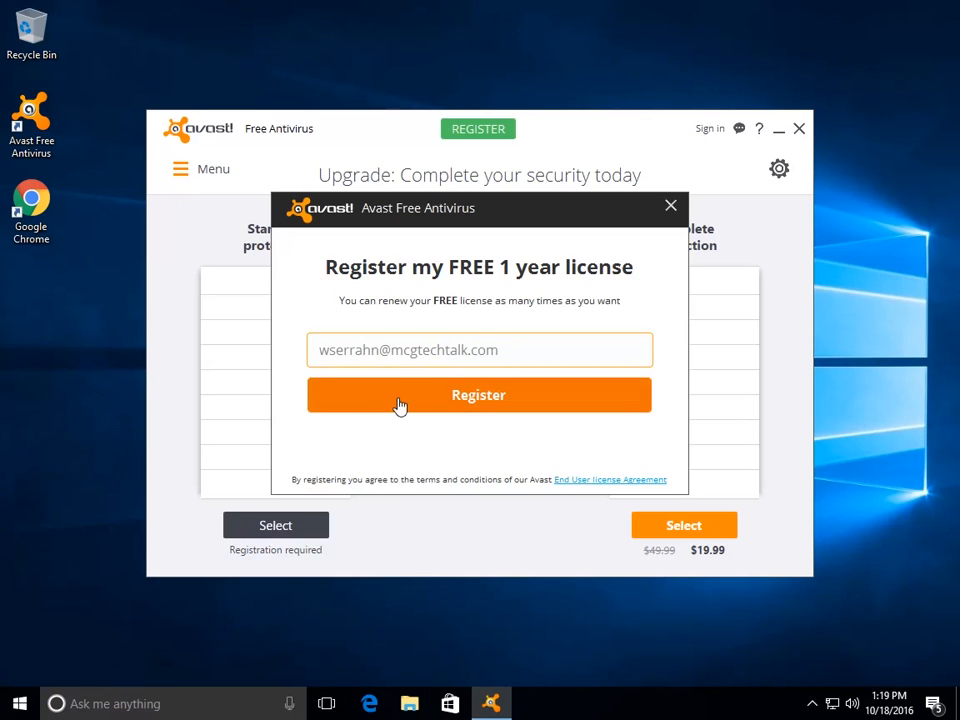
pyautogui.click(670, 205)
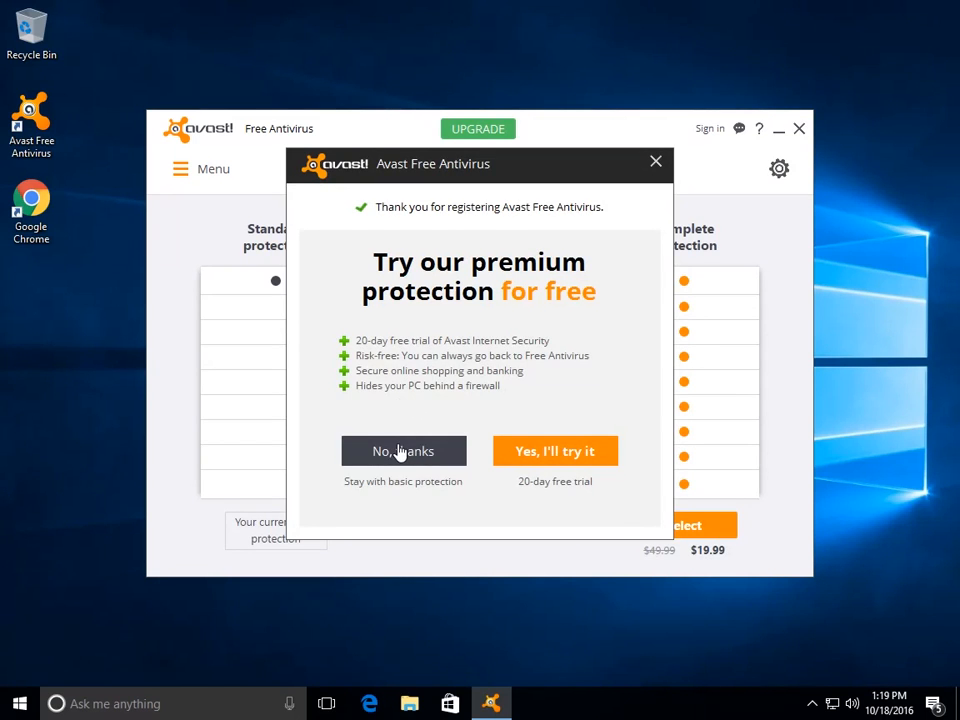
pyautogui.click(403, 450)
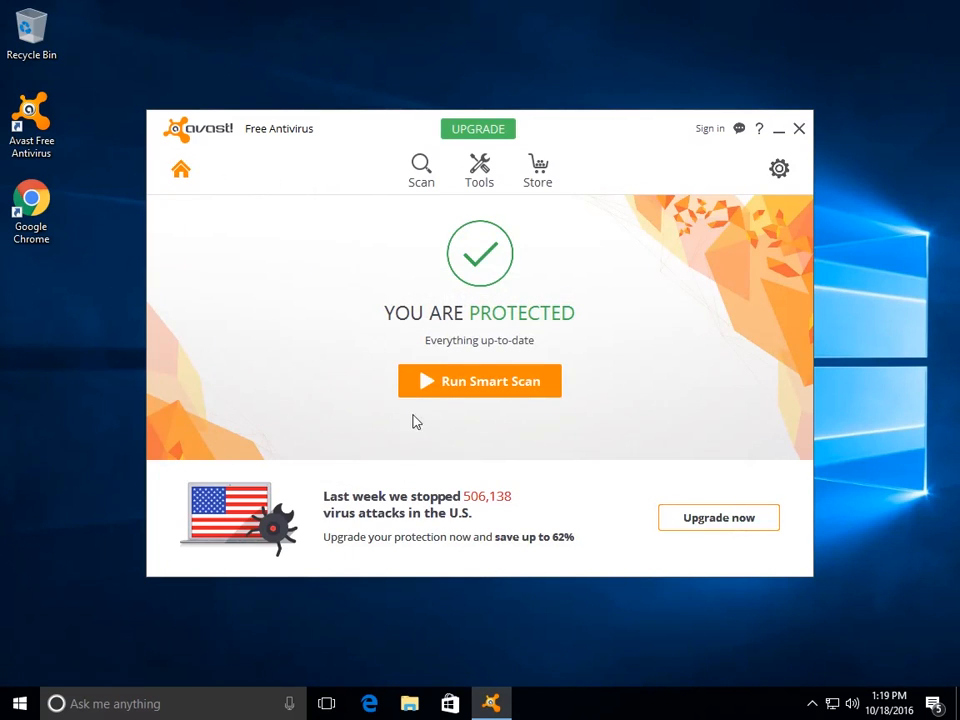
pyautogui.moveTo(210, 258)
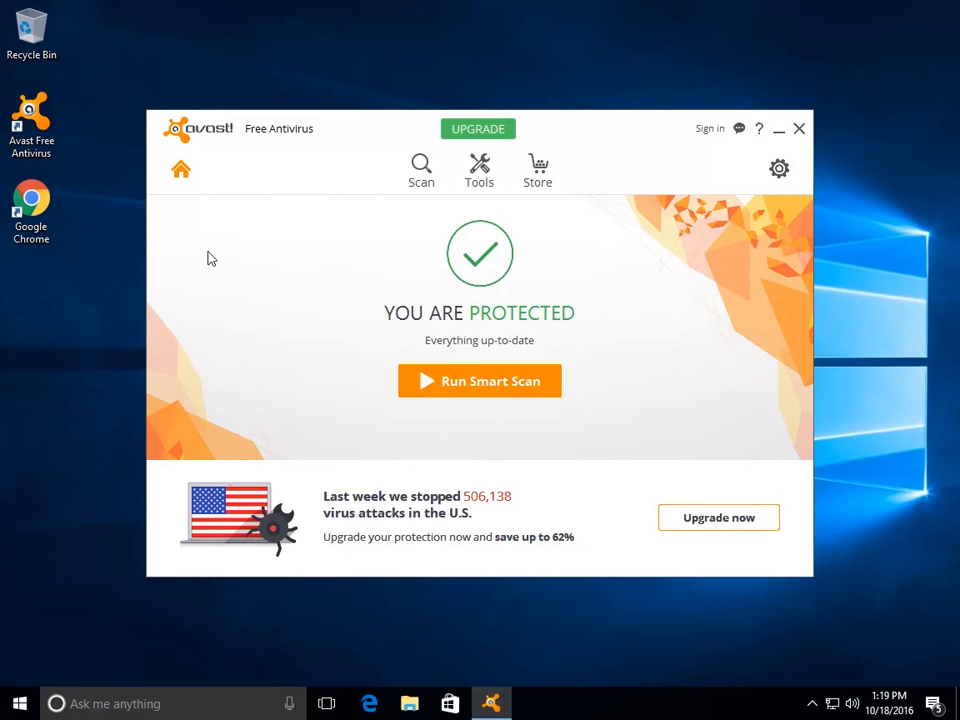
pyautogui.moveTo(434, 380)
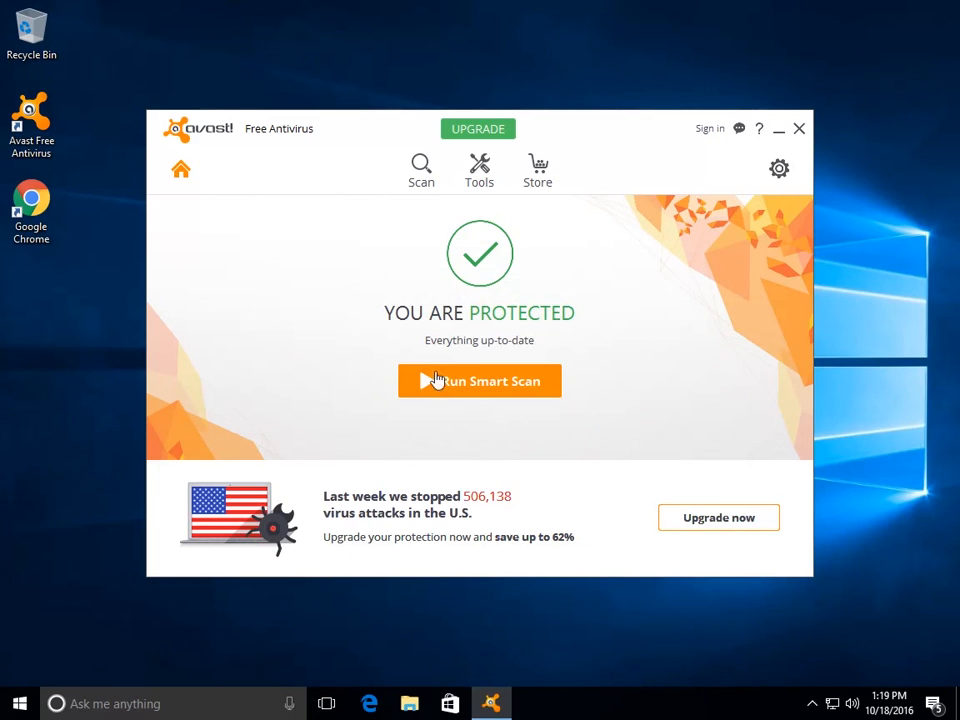